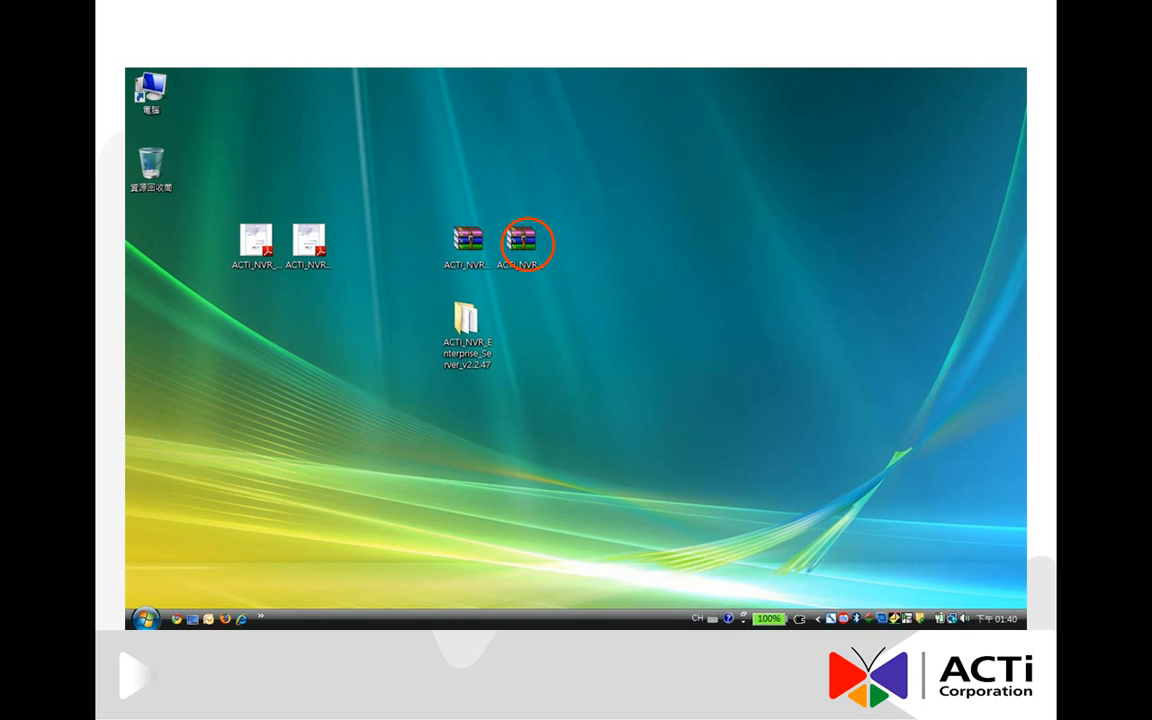
Open the second ACTi_NVR archive on the desktop to launch the autorun
double_click(518, 240)
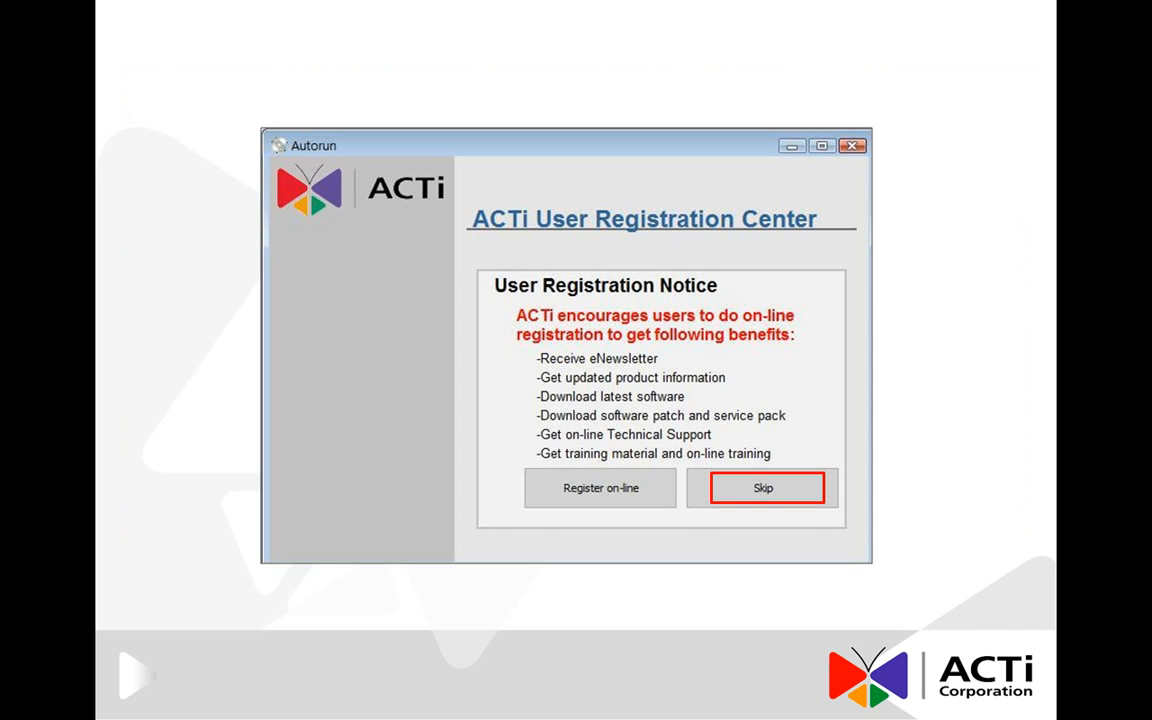
Skip registration and start the NVR Enterprise Workstation v2.2.56 installer
click(762, 488)
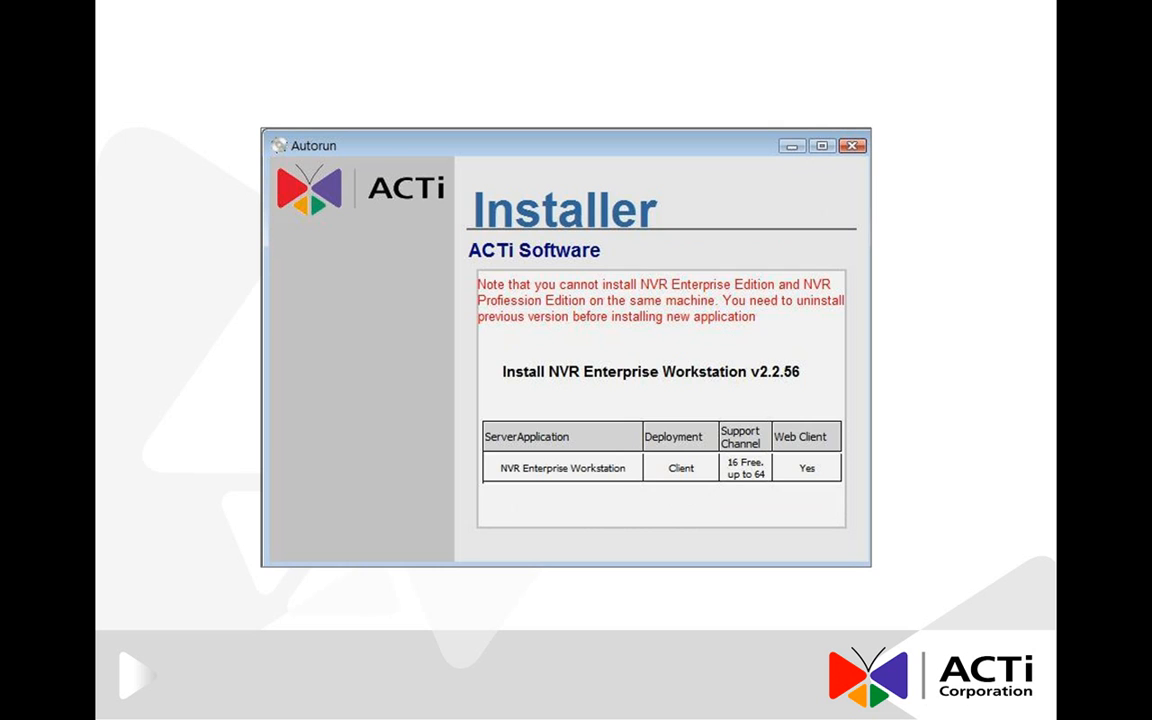
mouse_move(651, 371)
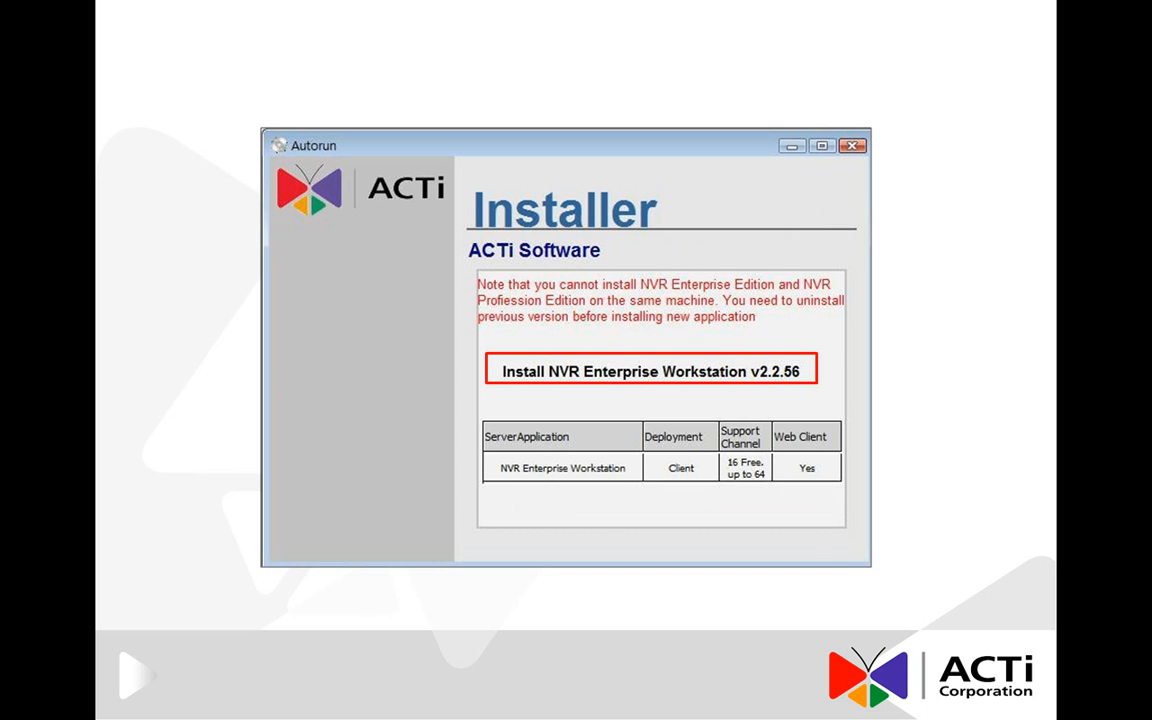
click(651, 371)
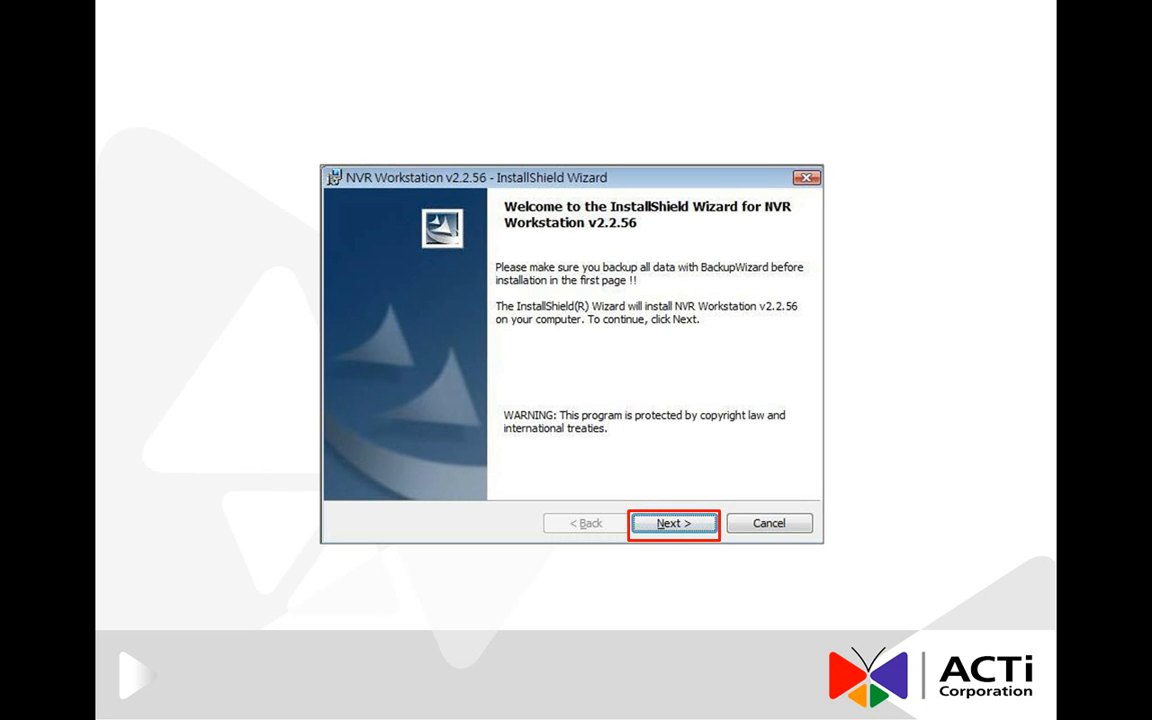
Accept the default C:\Program Files\NVR Workstation\ folder and features, then begin installing
click(673, 523)
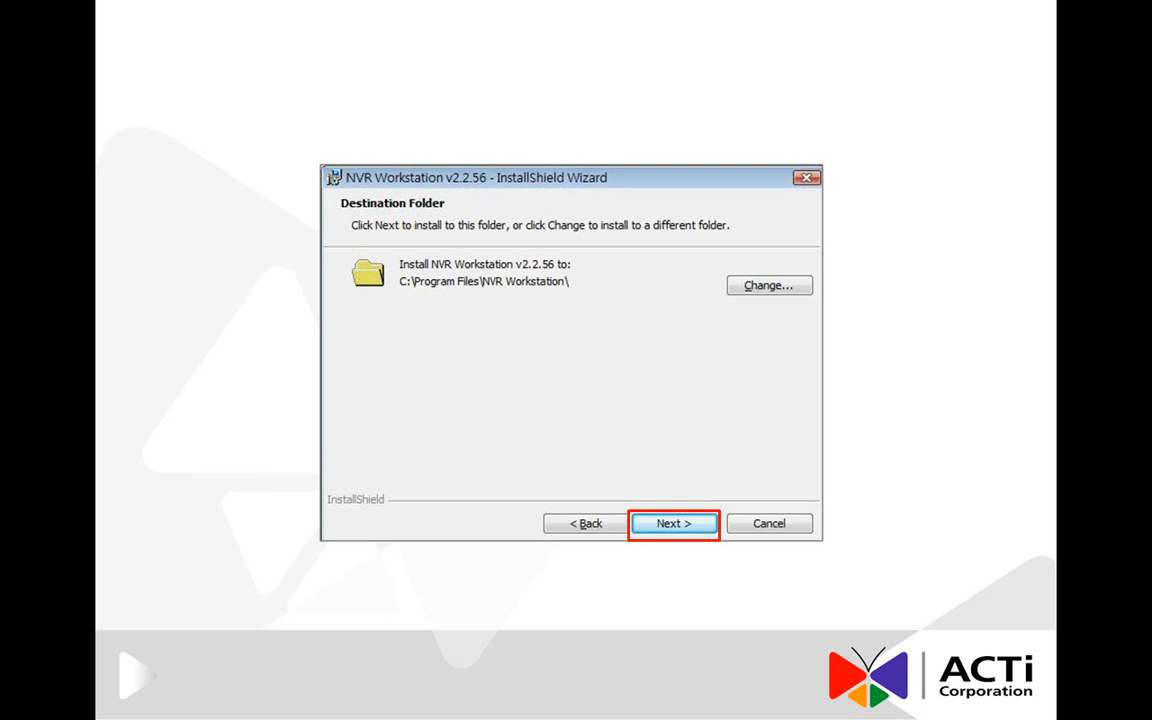
click(673, 523)
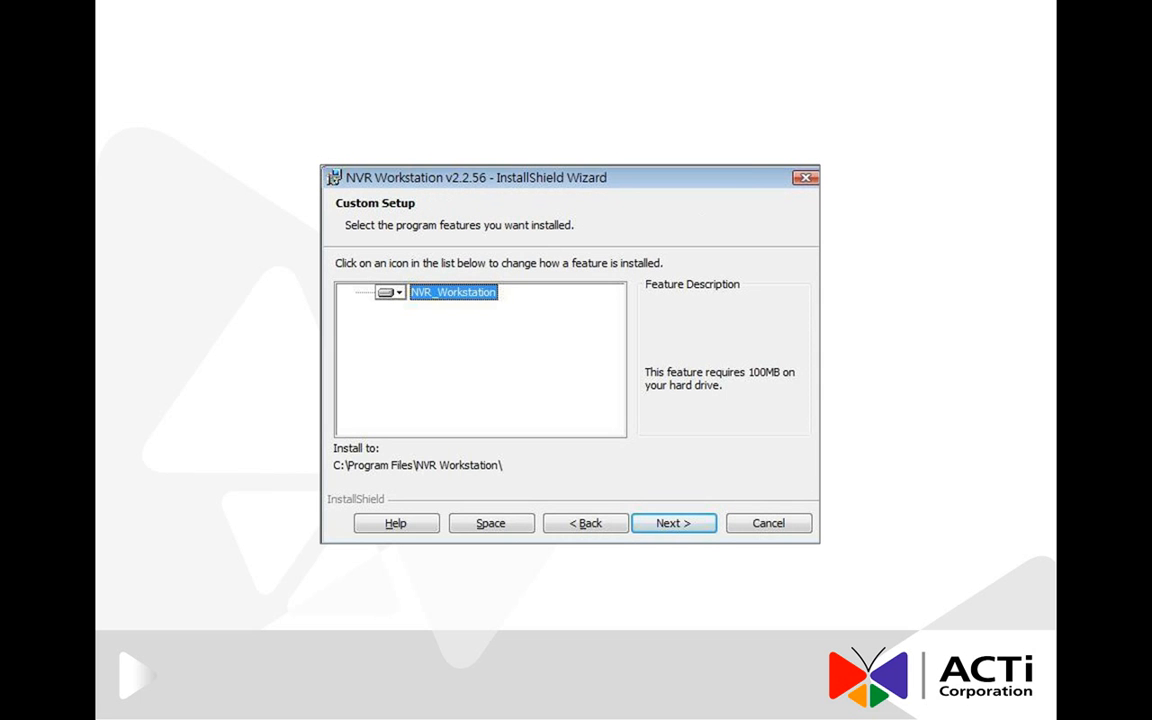
click(672, 522)
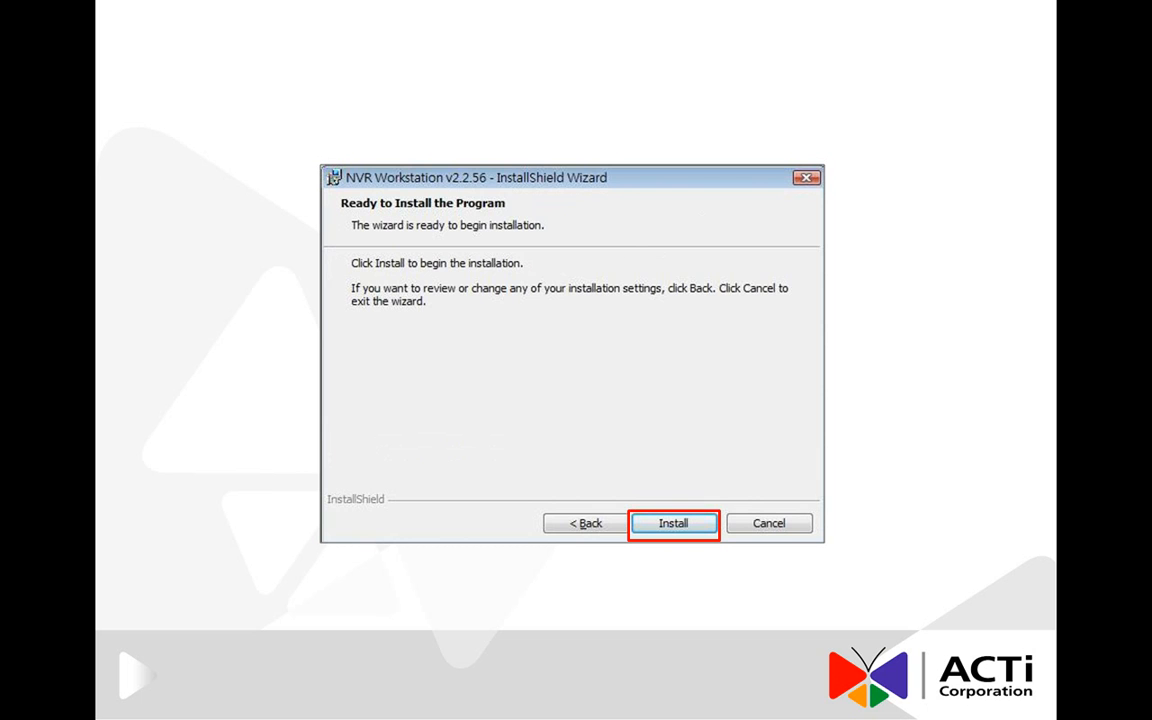
click(673, 523)
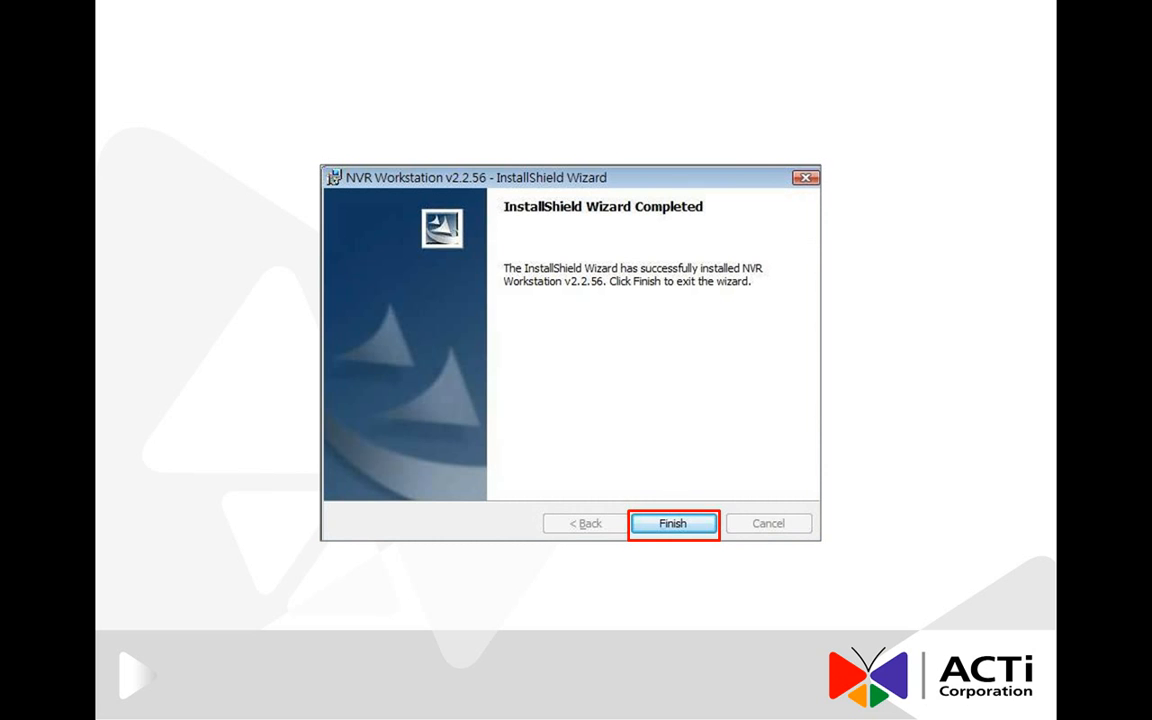
Finish the NVR Workstation wizard and confirm restarting the computer now
click(672, 523)
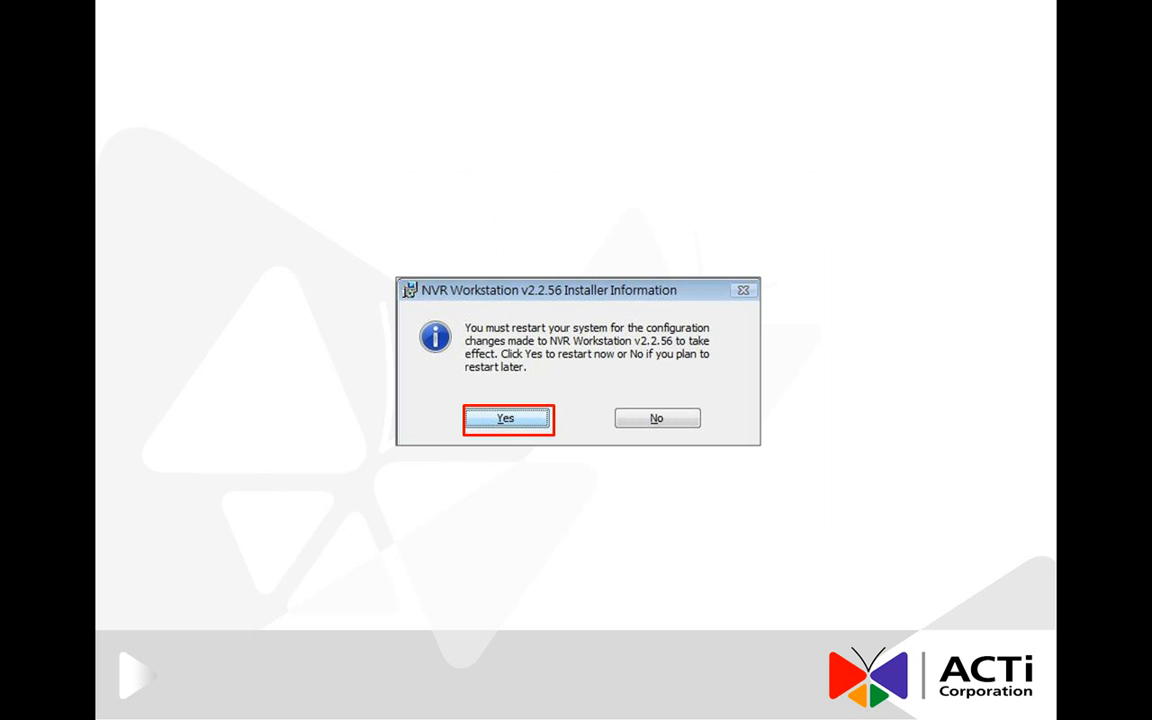
click(504, 418)
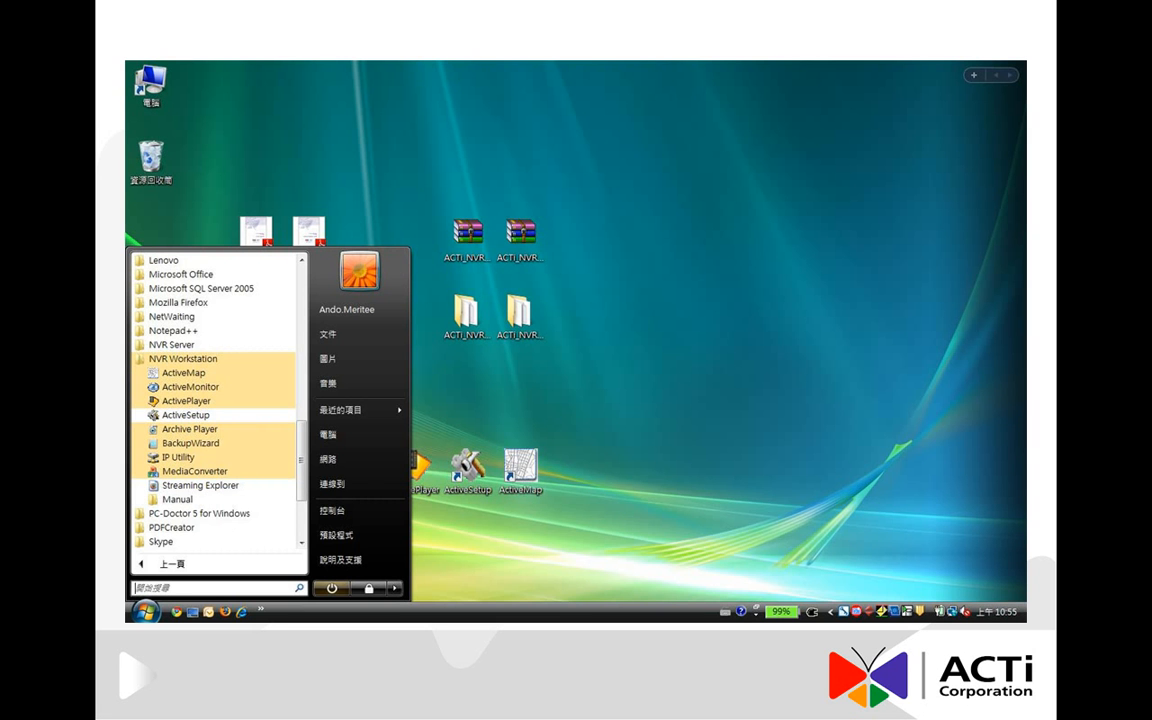